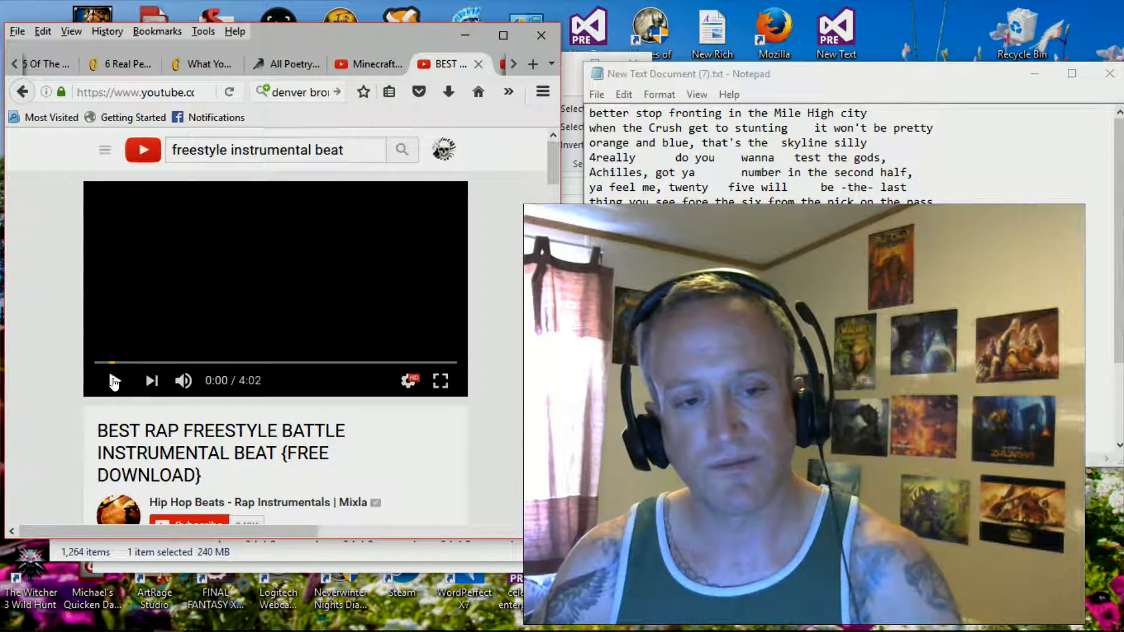
Step: Start playback of the 'BEST RAP FREESTYLE BATTLE INSTRUMENTAL BEAT' video on YouTube
{"action": "left_click", "coordinate": [113, 380]}
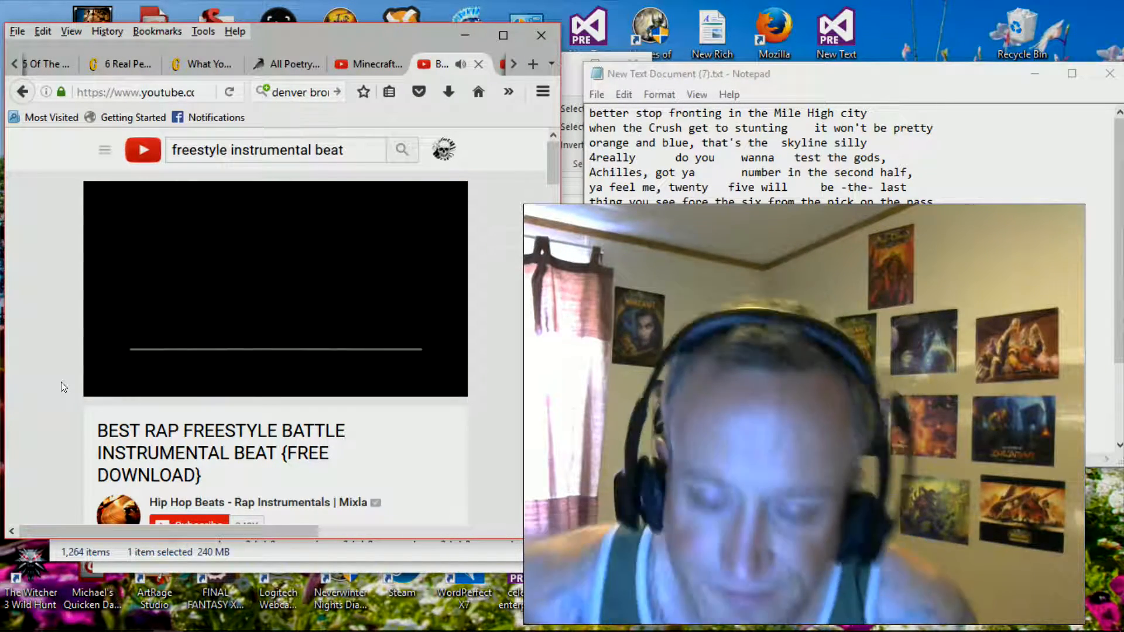